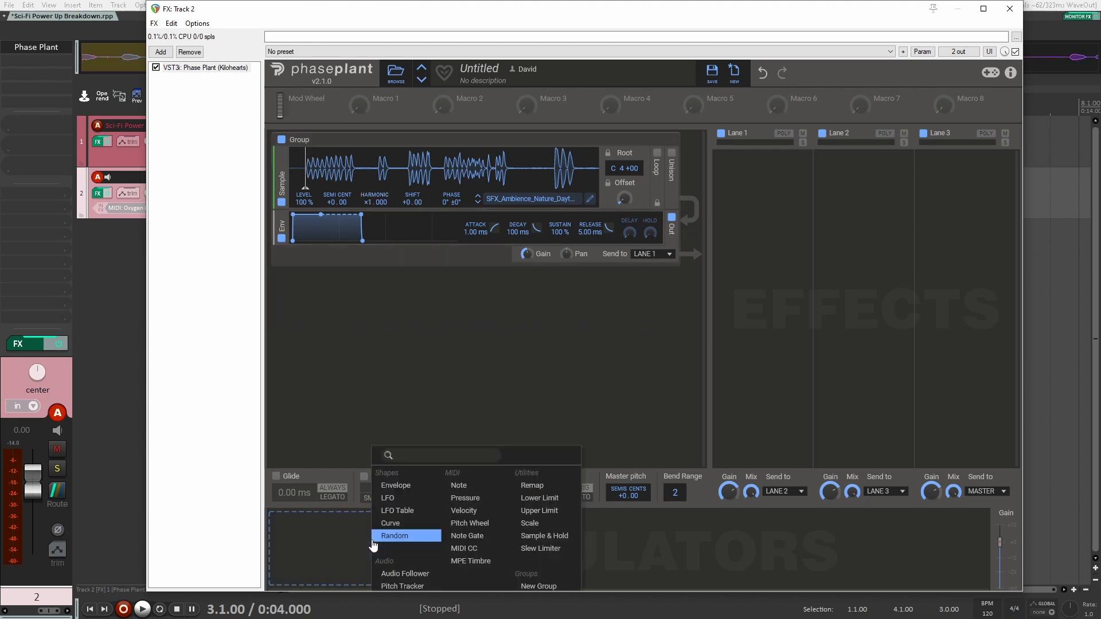
- Add a Ramp Up LFO to the modulators area from the add menu
left_click(388, 498)
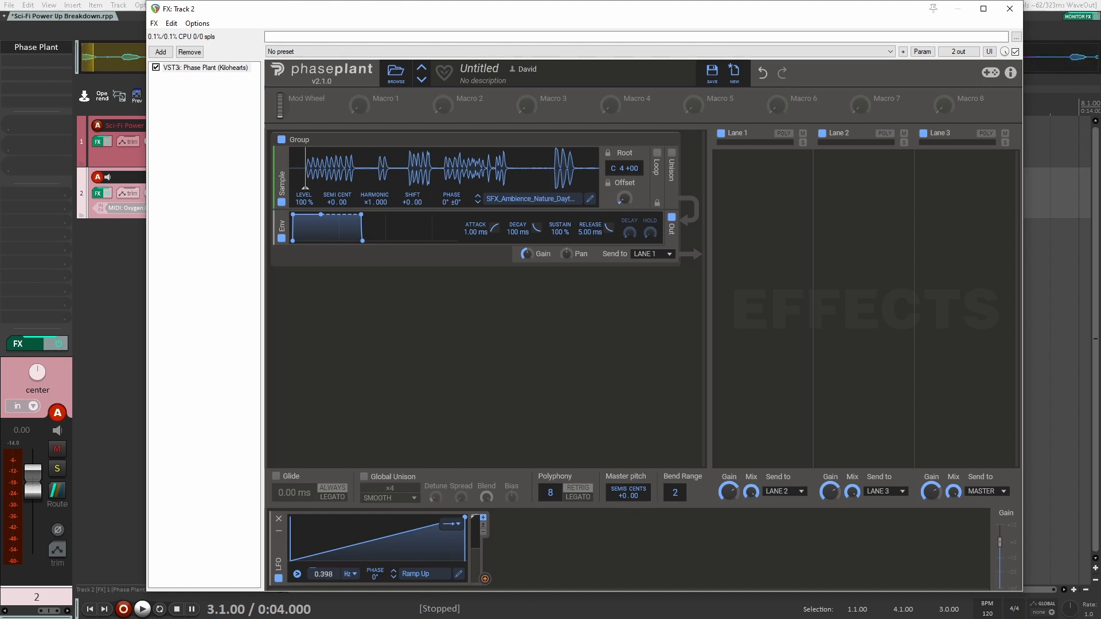
- Lower the ramp-up LFO's rate to 0.290 Hz
left_click_drag(324, 574, 323, 562)
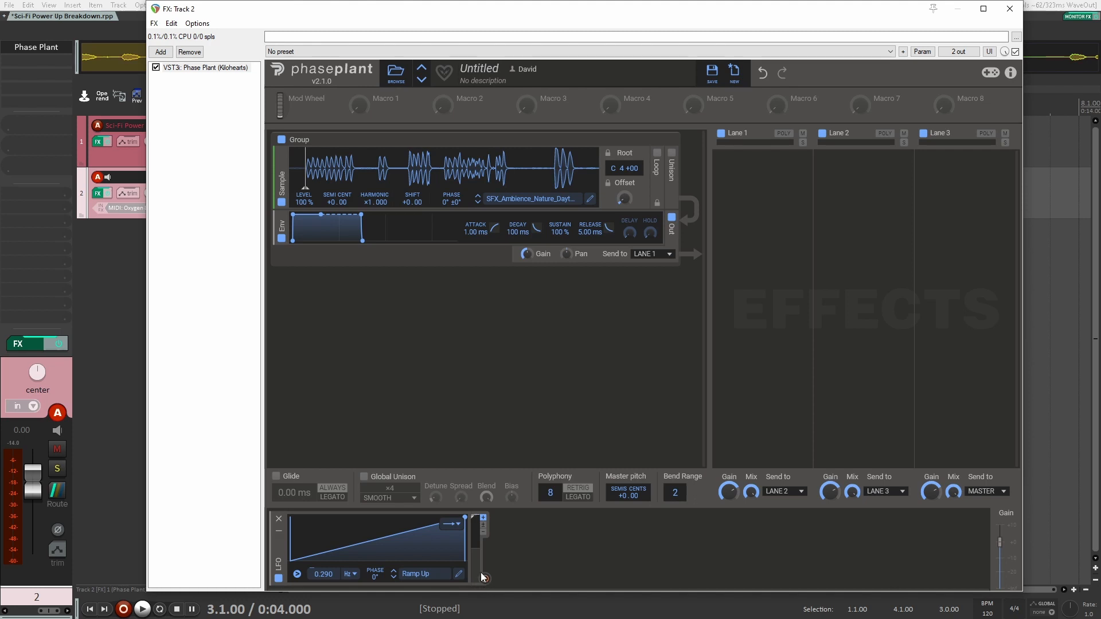
mouse_move(459, 229)
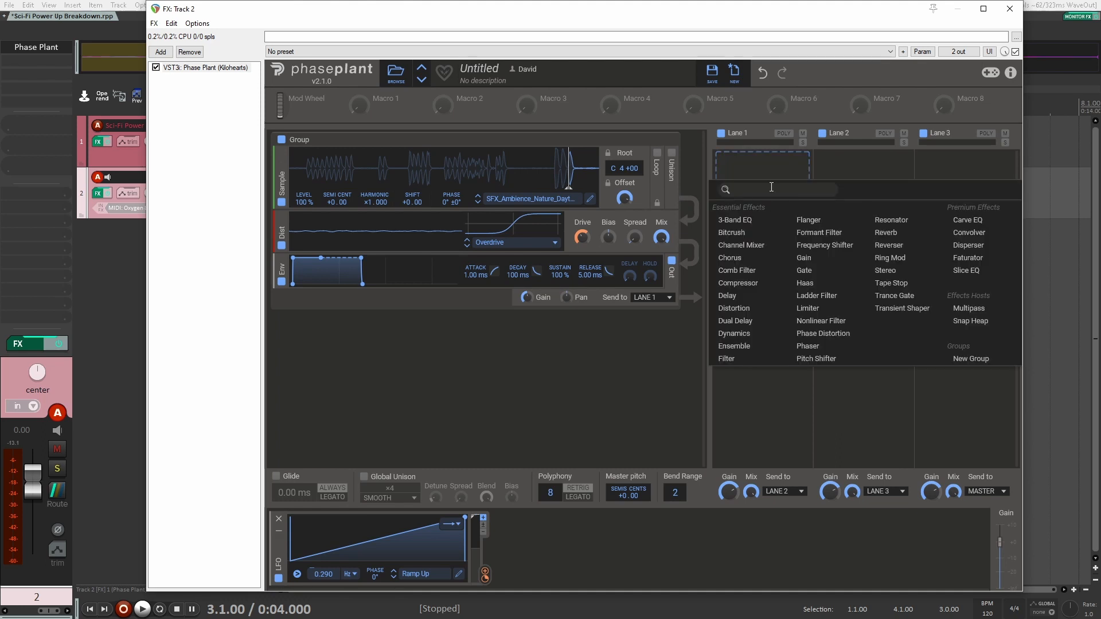
- Add a Disperser and a Transient Shaper to Lane 1 and adjust the Transient Shaper attack
left_click(968, 245)
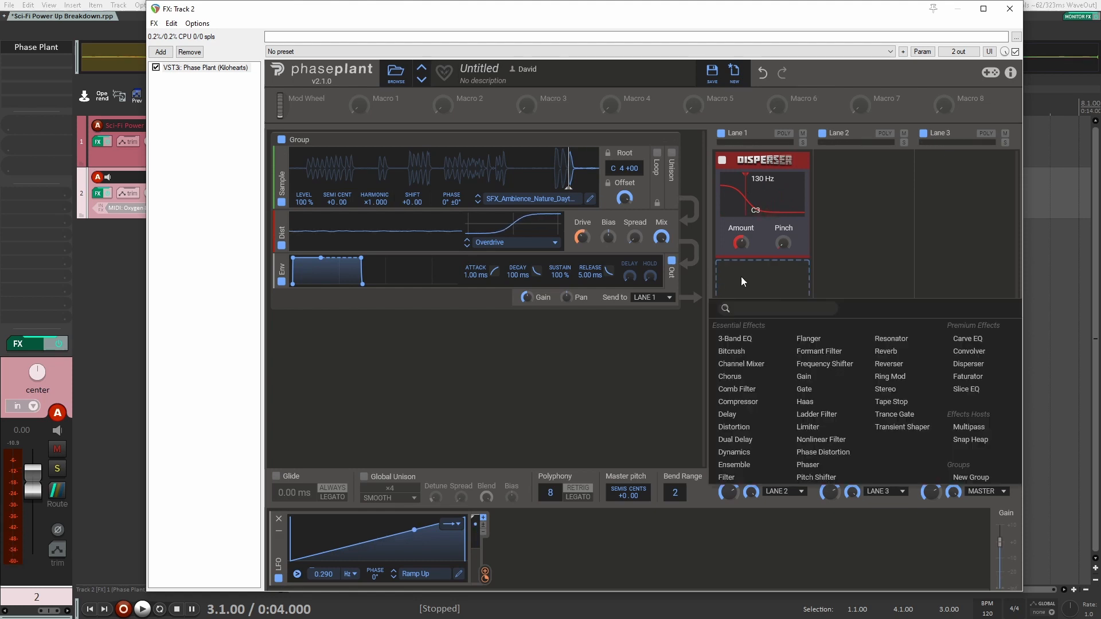
left_click(902, 427)
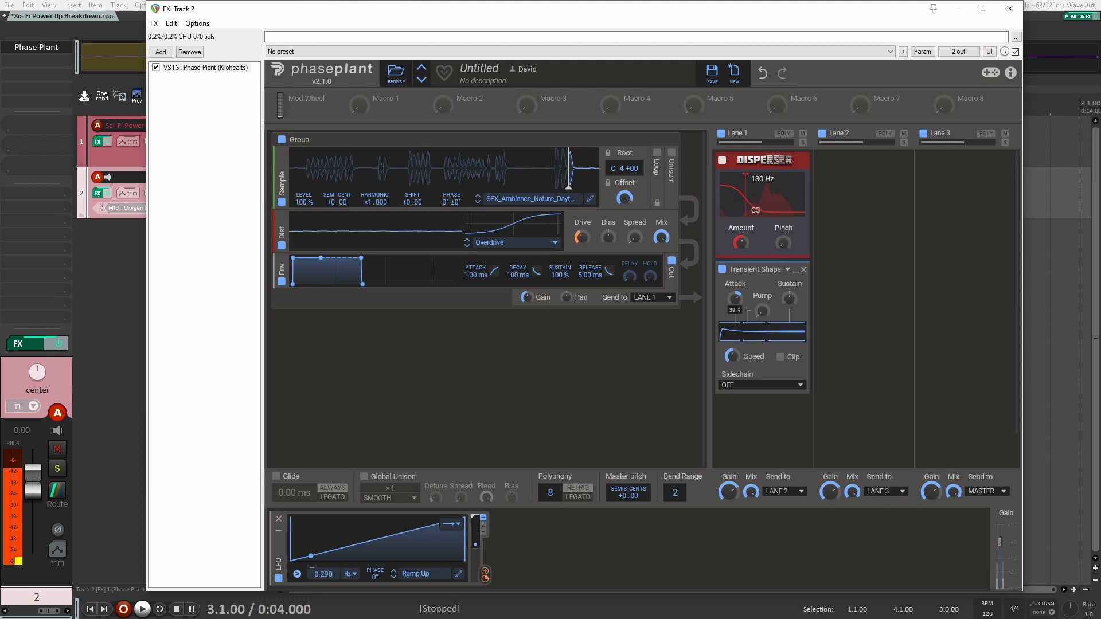
left_click_drag(735, 298, 735, 287)
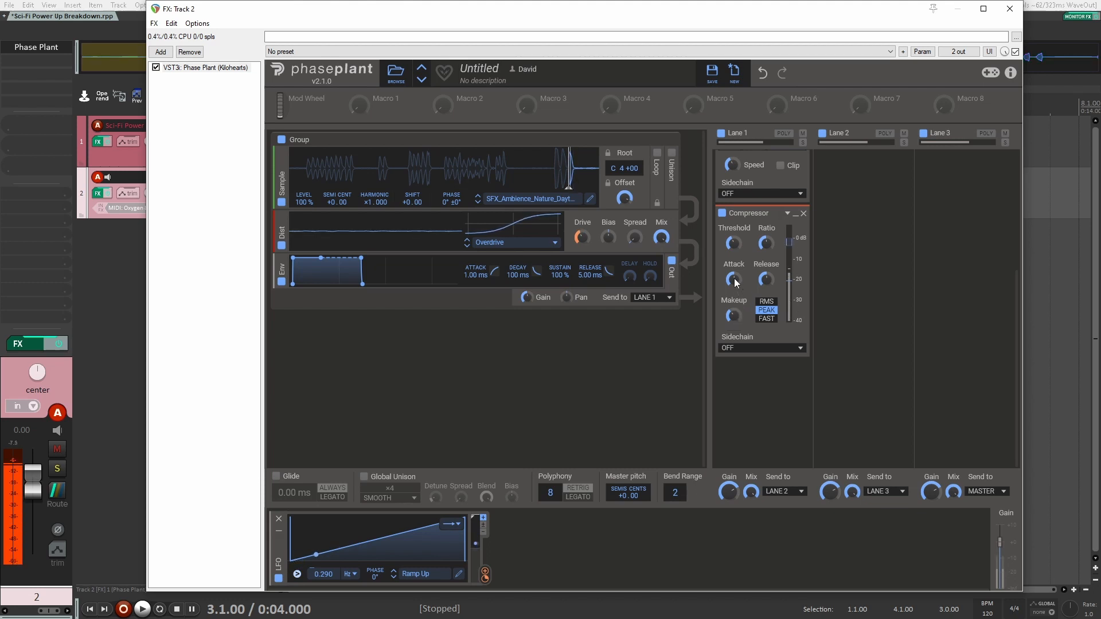
- Add a Nonlinear Filter to Lane 2 and set its cutoff and drive
left_click(863, 165)
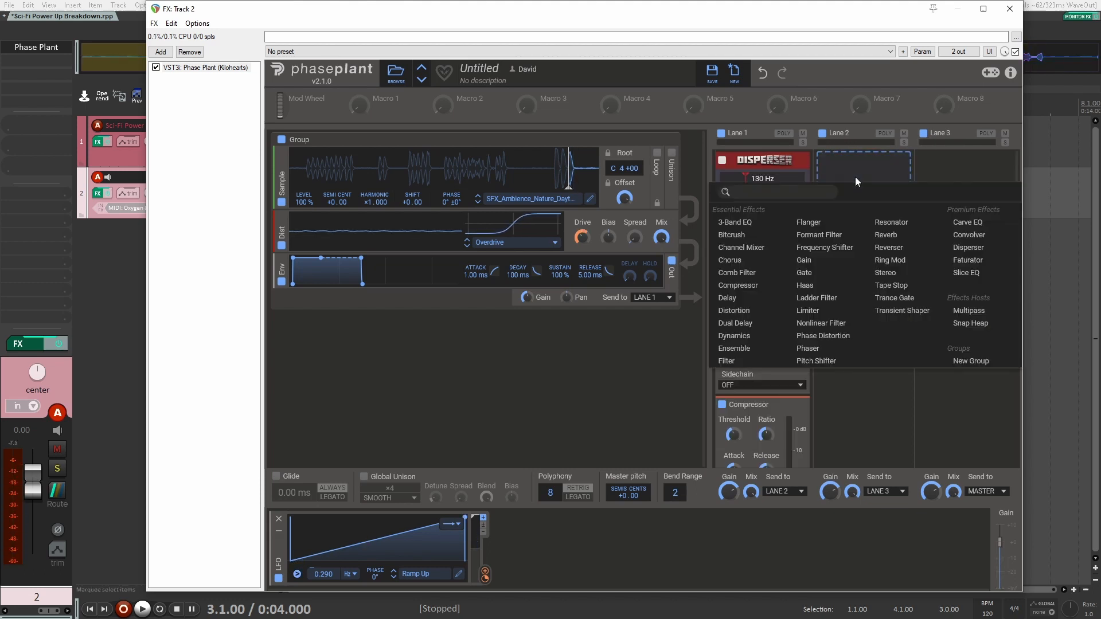
left_click(822, 322)
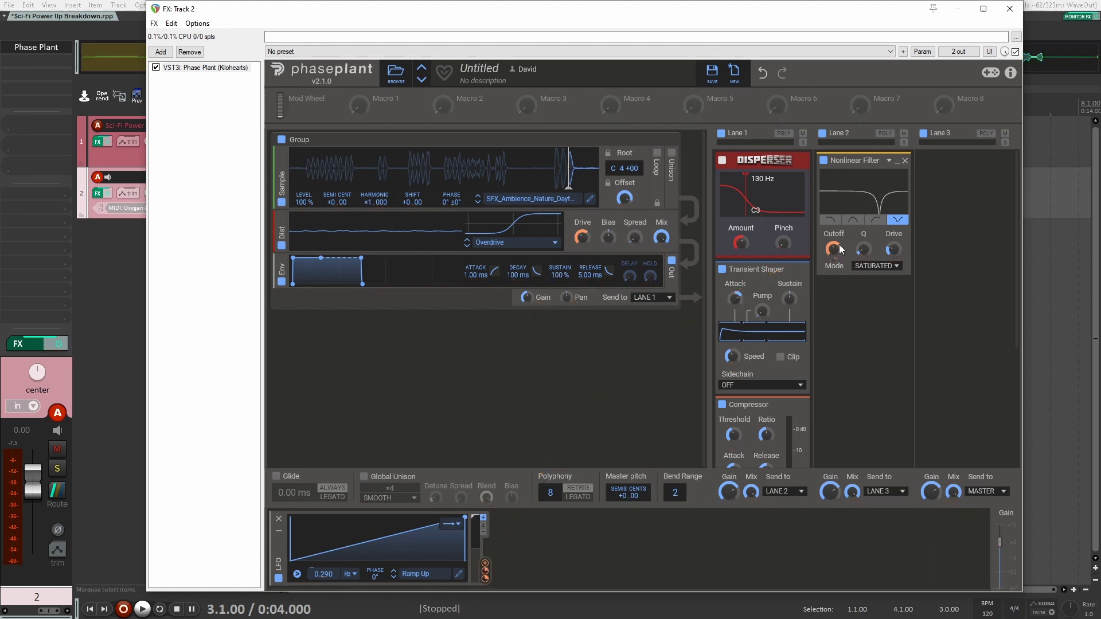
left_click_drag(484, 569, 832, 248)
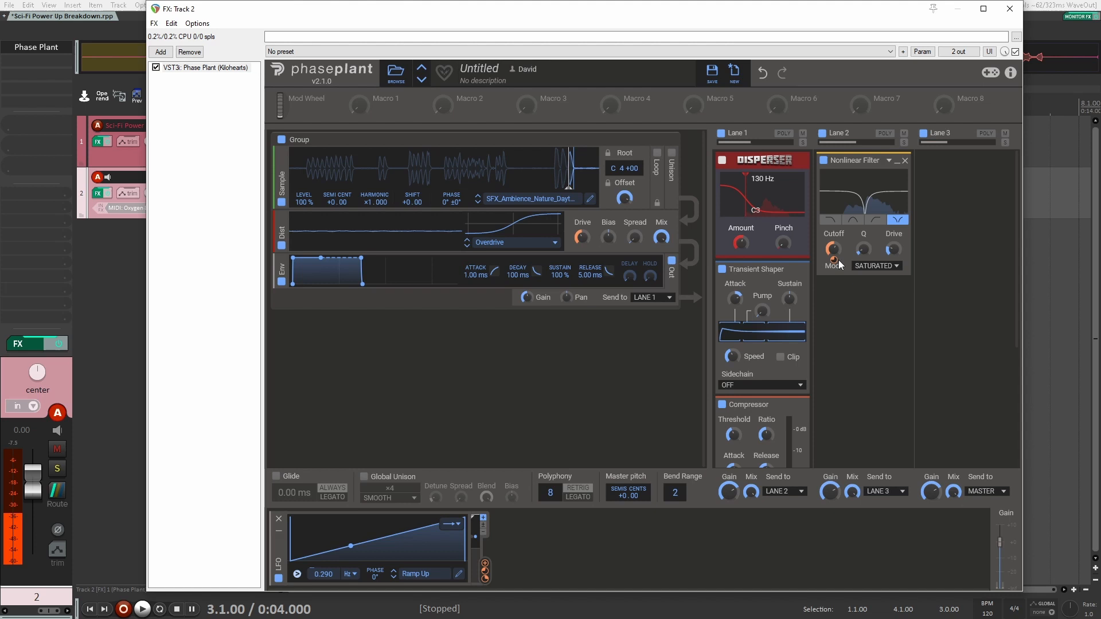
left_click_drag(833, 248, 836, 244)
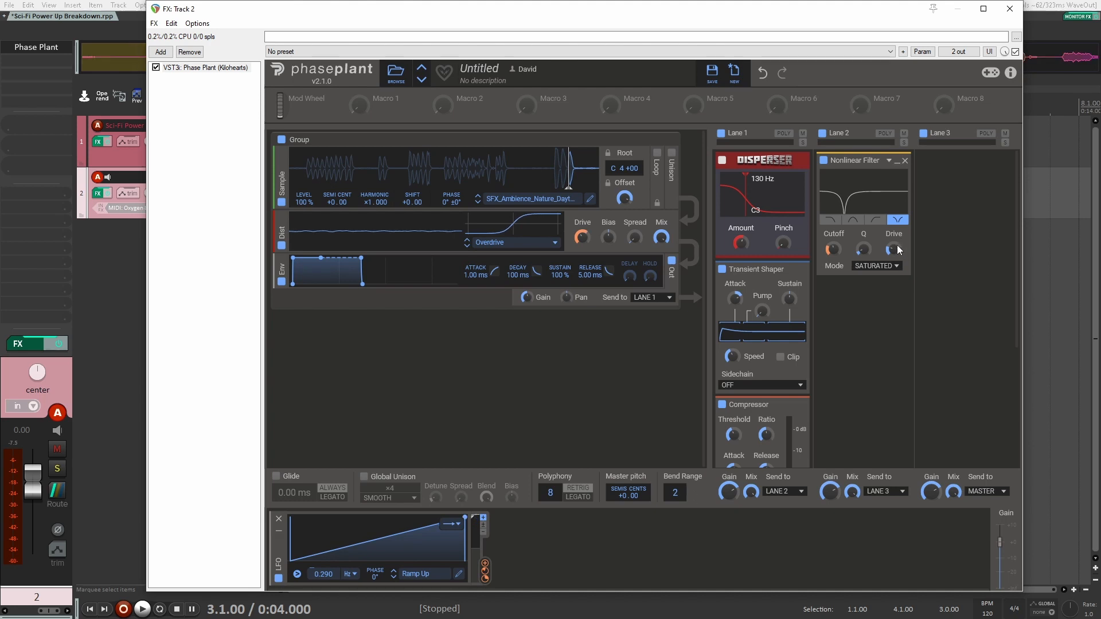
left_click_drag(484, 569, 894, 250)
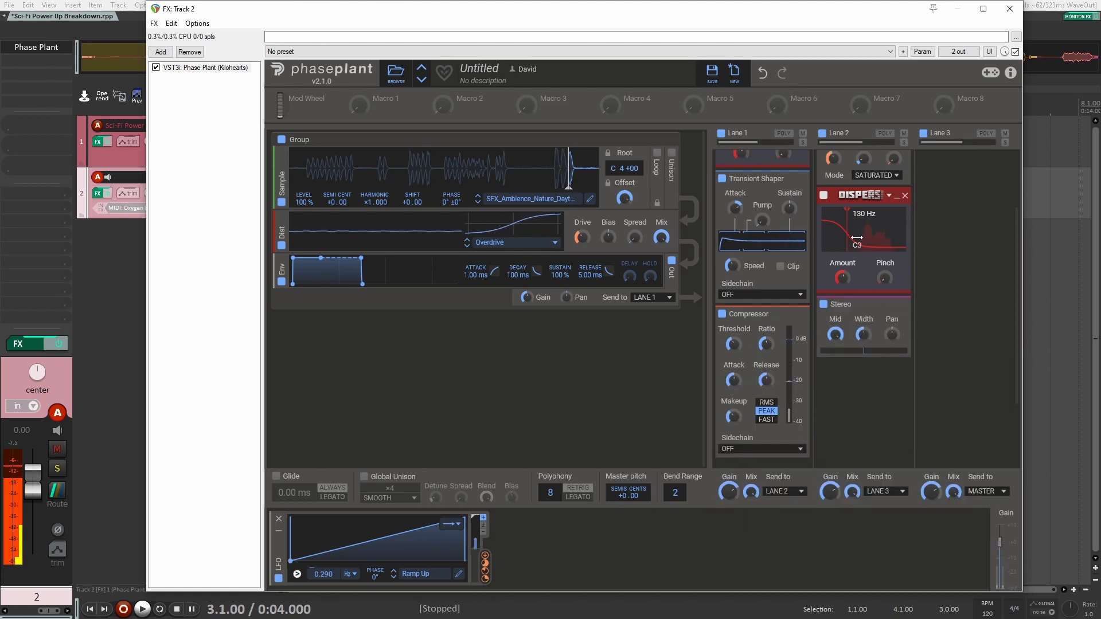
- Raise Lane 2's Stereo width and link the LFO to width and Overdrive drive
left_click_drag(841, 276, 841, 259)
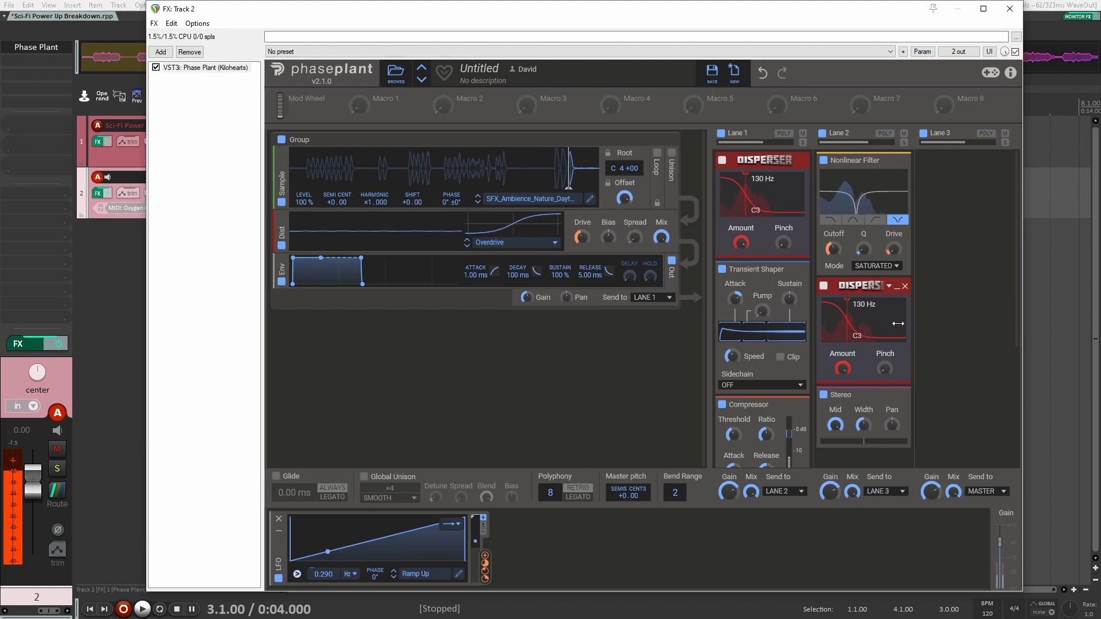
left_click(722, 161)
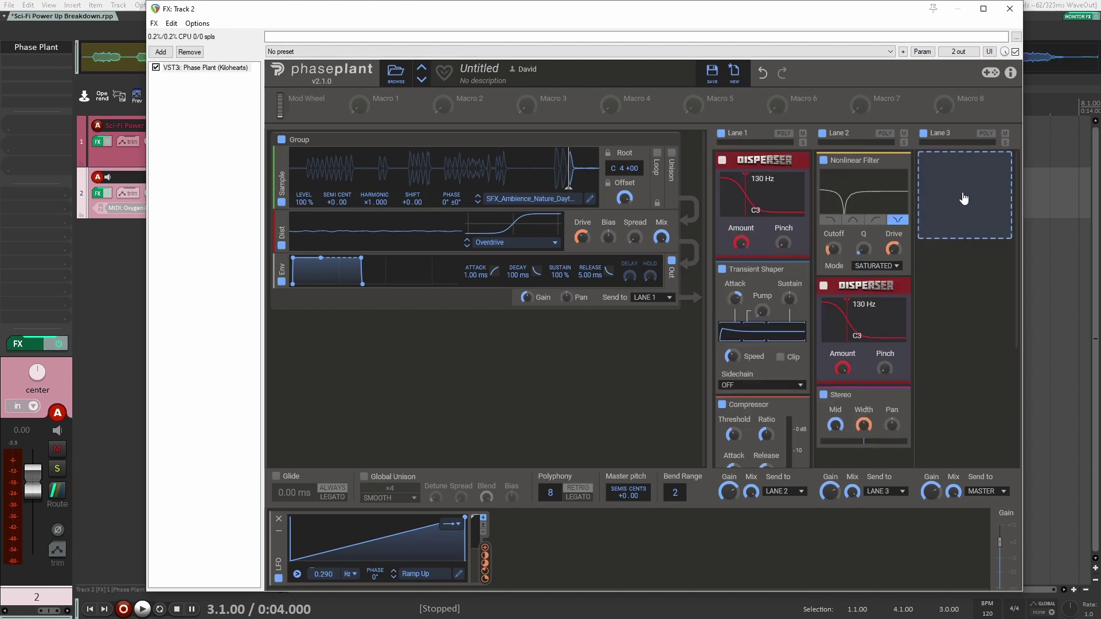
- Add a Phaser followed by a Flanger to Lane 3
left_click(964, 195)
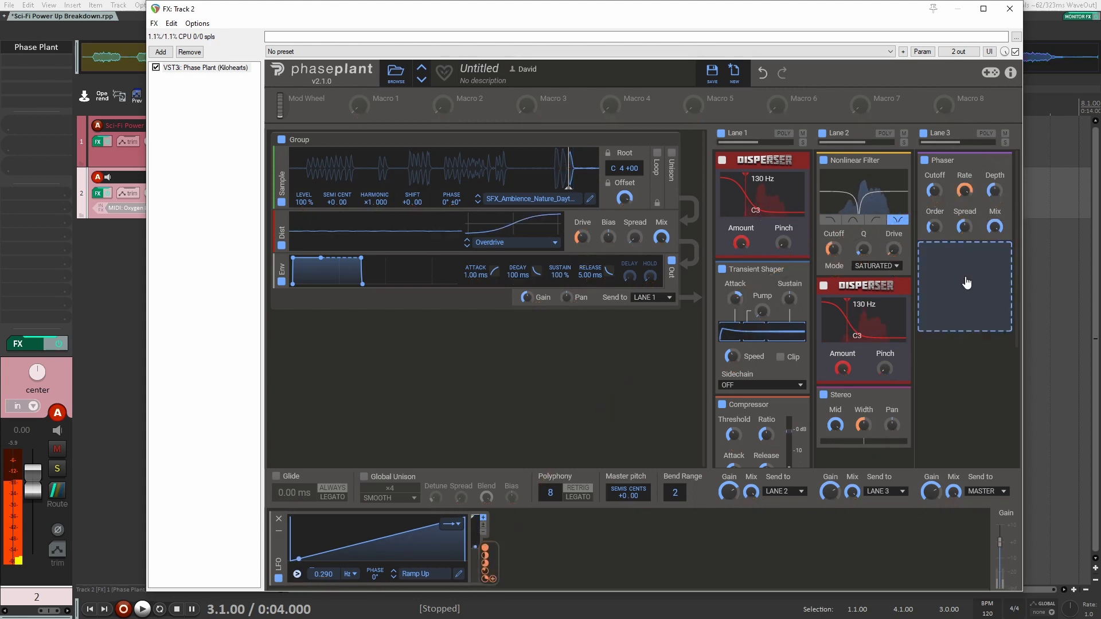
mouse_move(1000, 286)
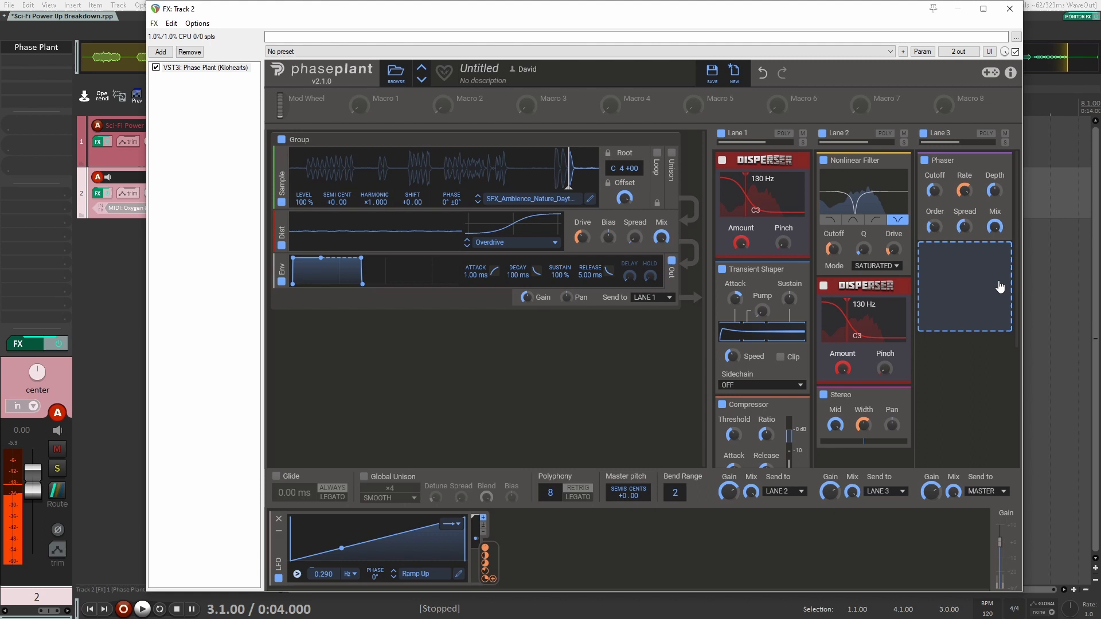
left_click(964, 285)
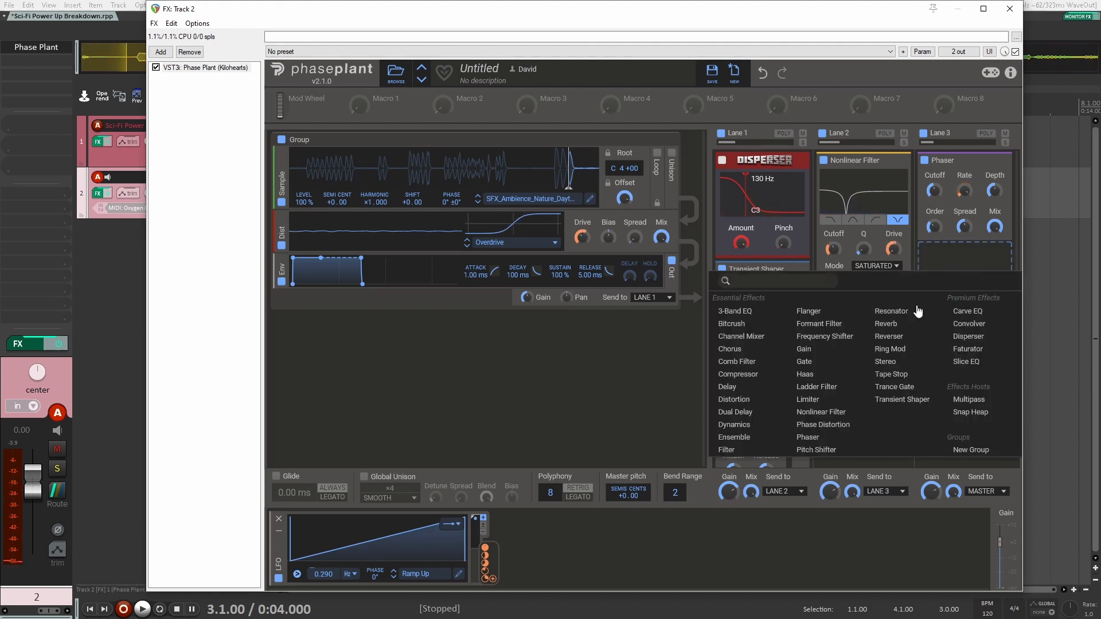
left_click(809, 311)
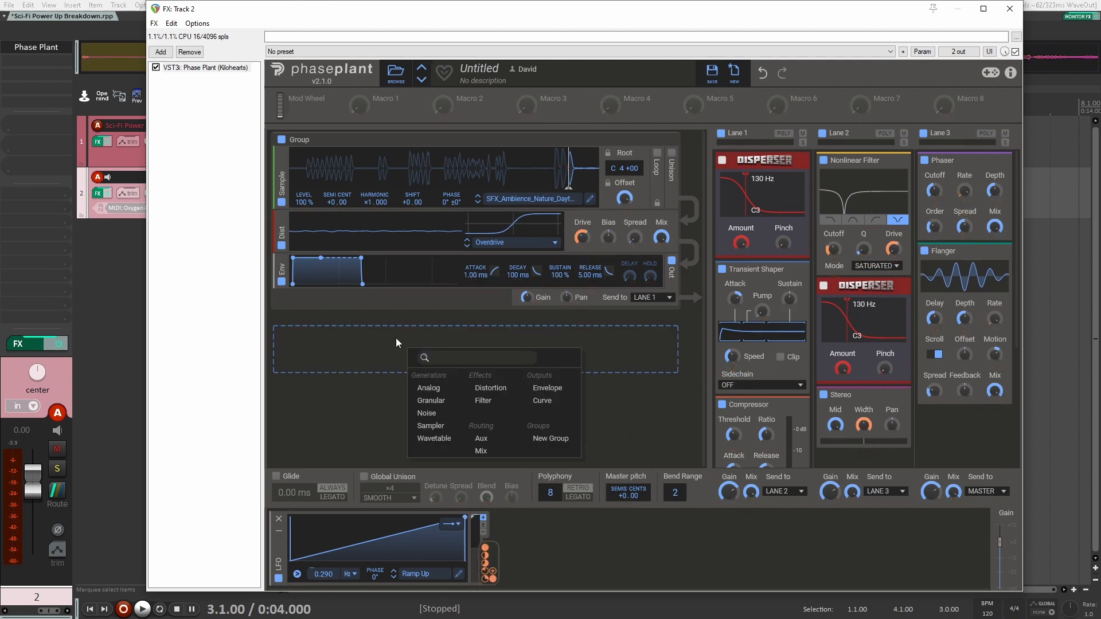
- Add a default Wavetable generator in a new group below the sample group
left_click(433, 439)
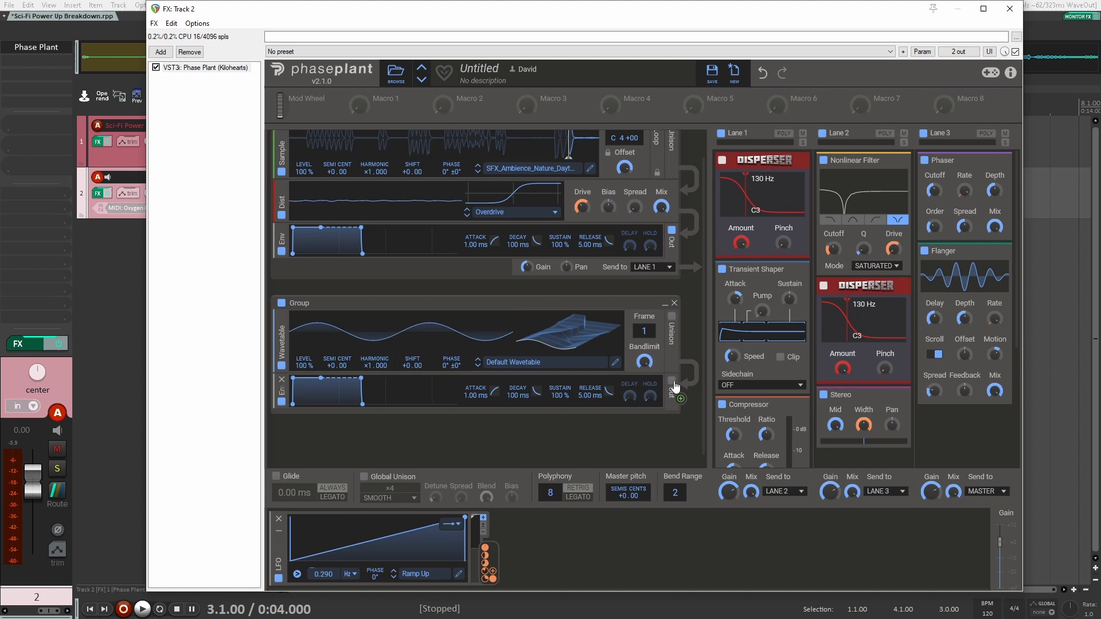
mouse_move(683, 399)
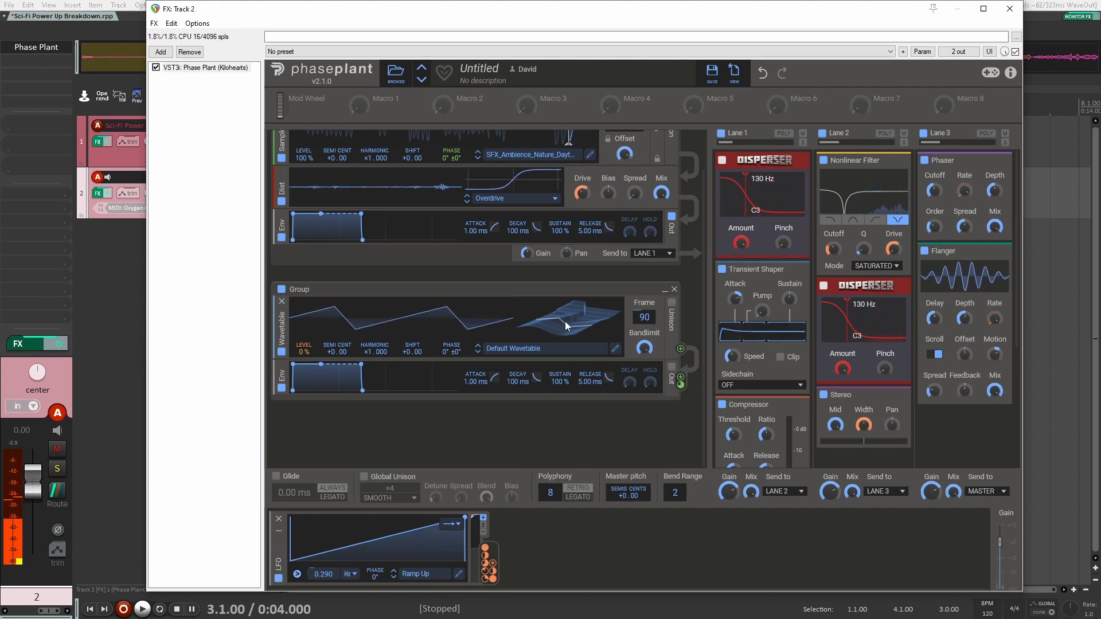
mouse_move(42, 76)
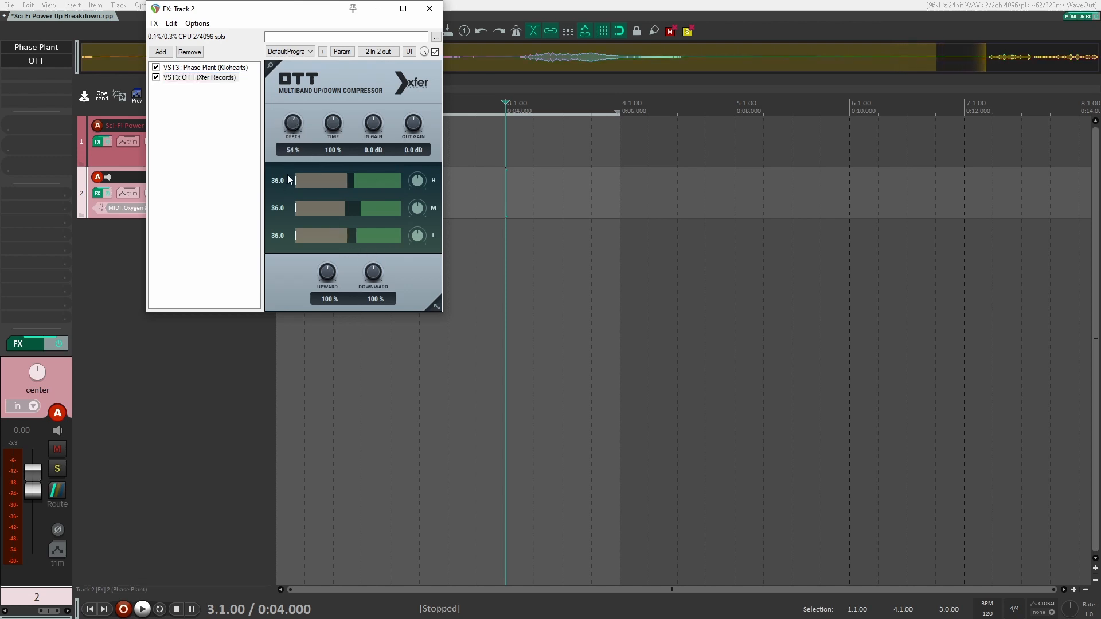
- Set OTT's depth to 8% on Track 2
left_click_drag(292, 122, 292, 147)
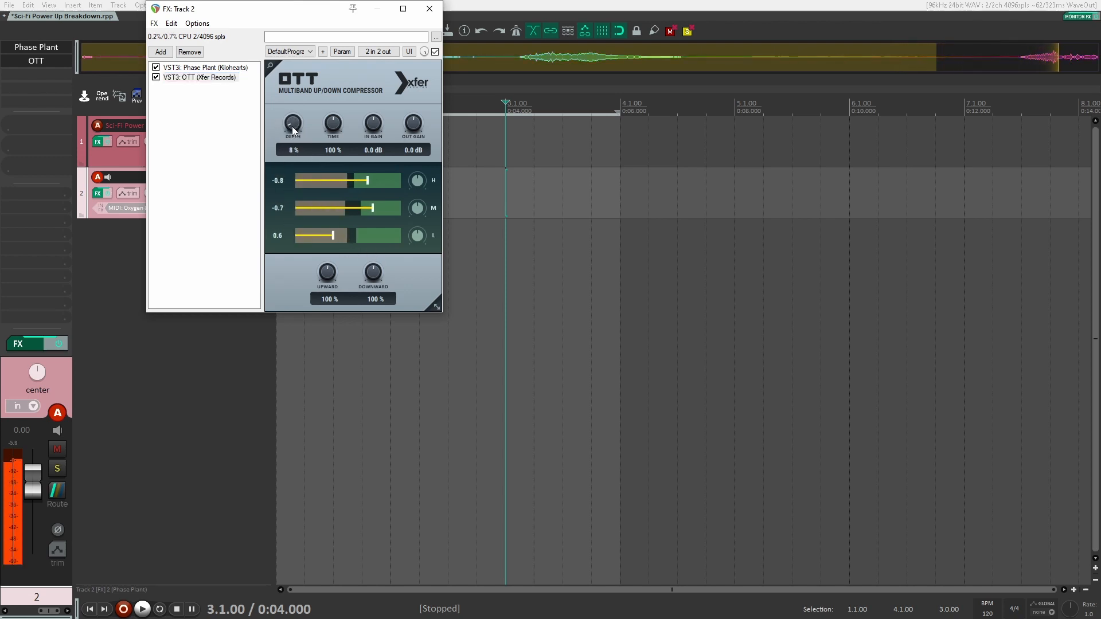
left_click_drag(293, 125, 293, 112)
type("clip")
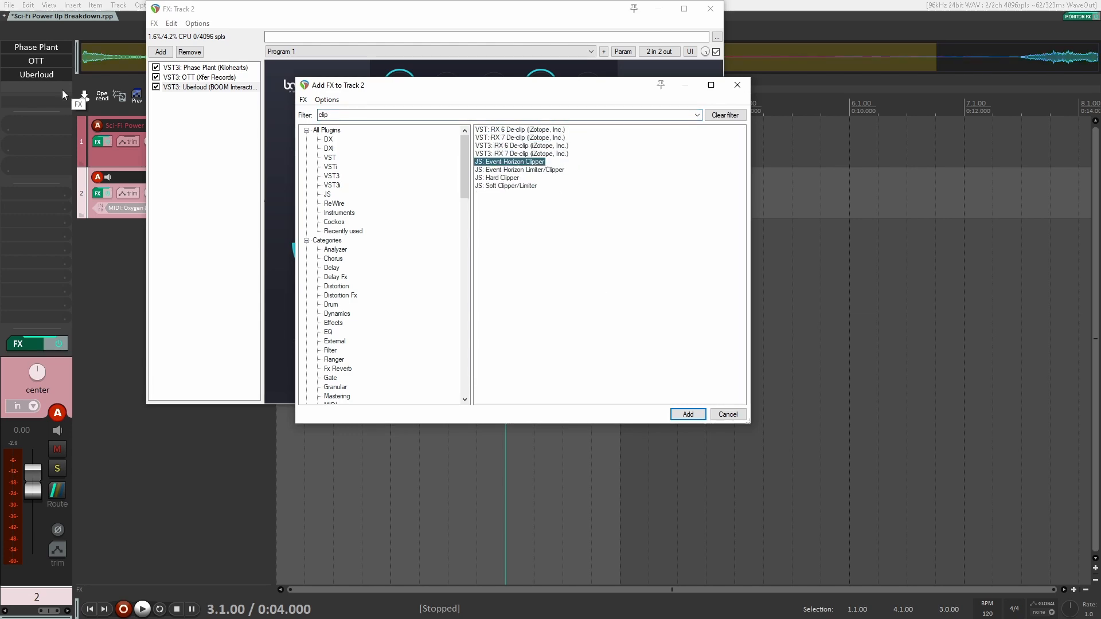
- Add Event Horizon Clipper with threshold −2.9 dB and ceiling −1.0 dB, then reopen Phase Plant
left_click(688, 414)
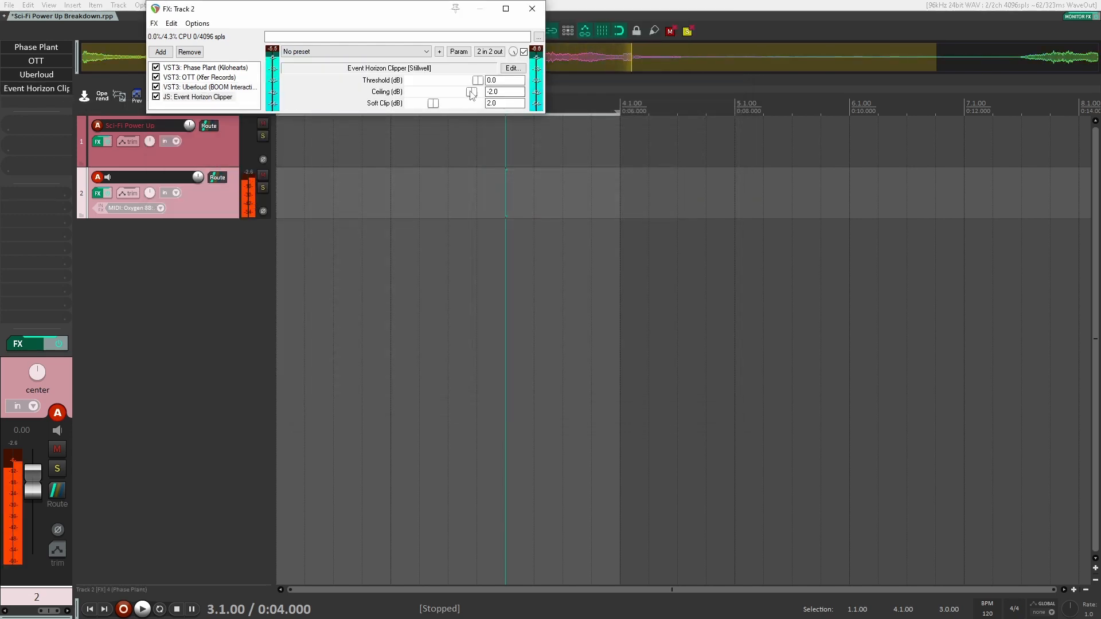
left_click_drag(479, 81, 462, 80)
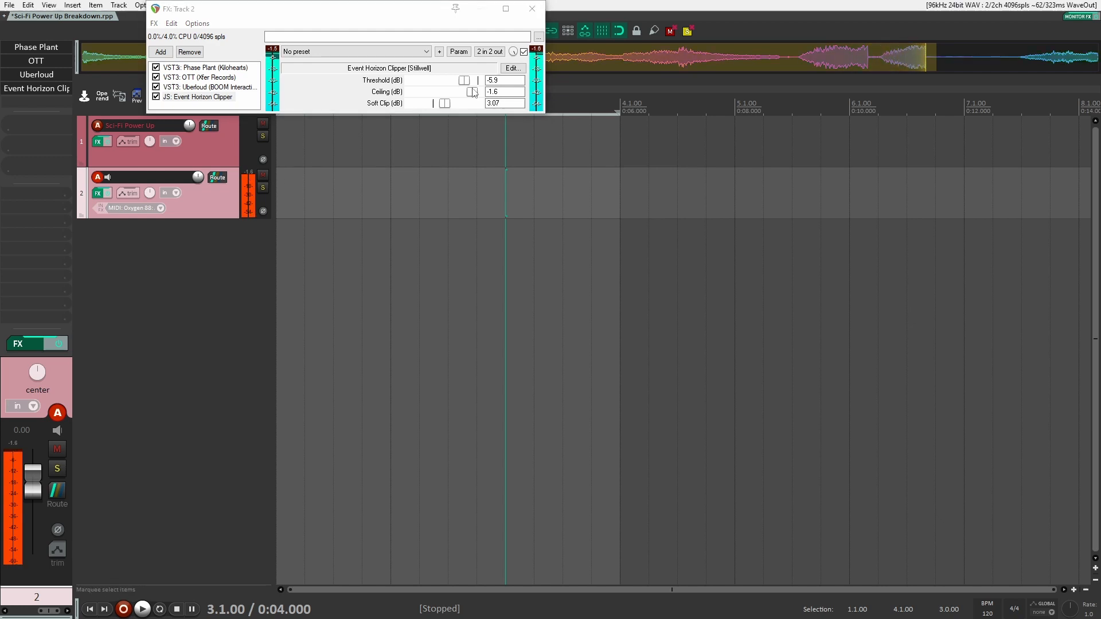
left_click_drag(460, 91, 476, 91)
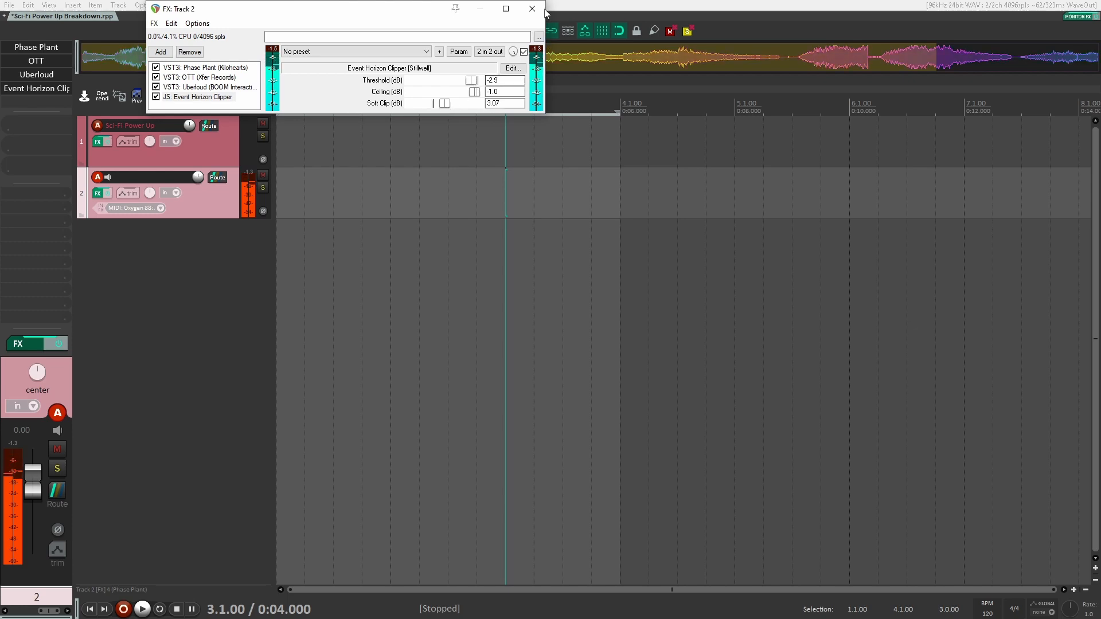
left_click(192, 67)
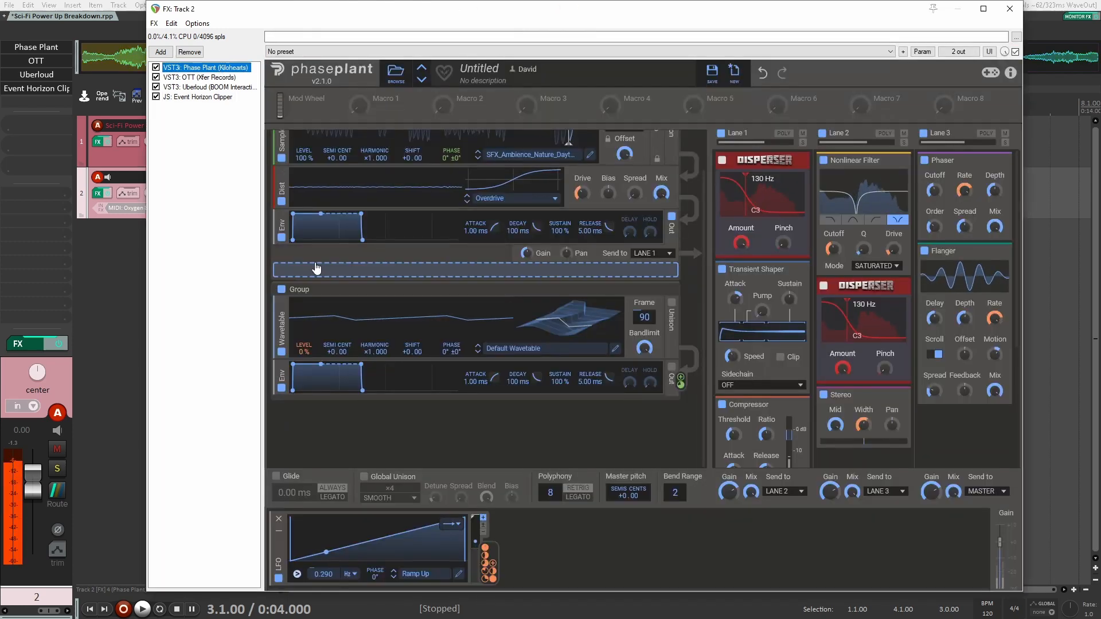